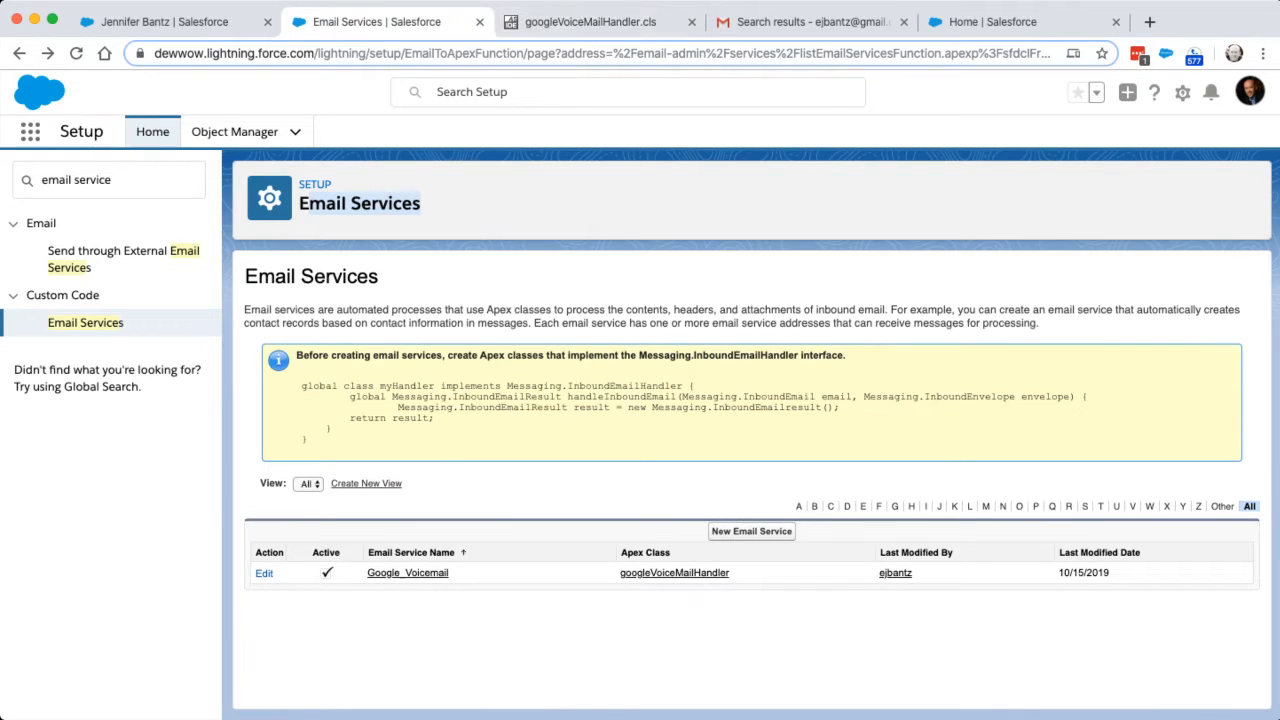
left_click(160, 21)
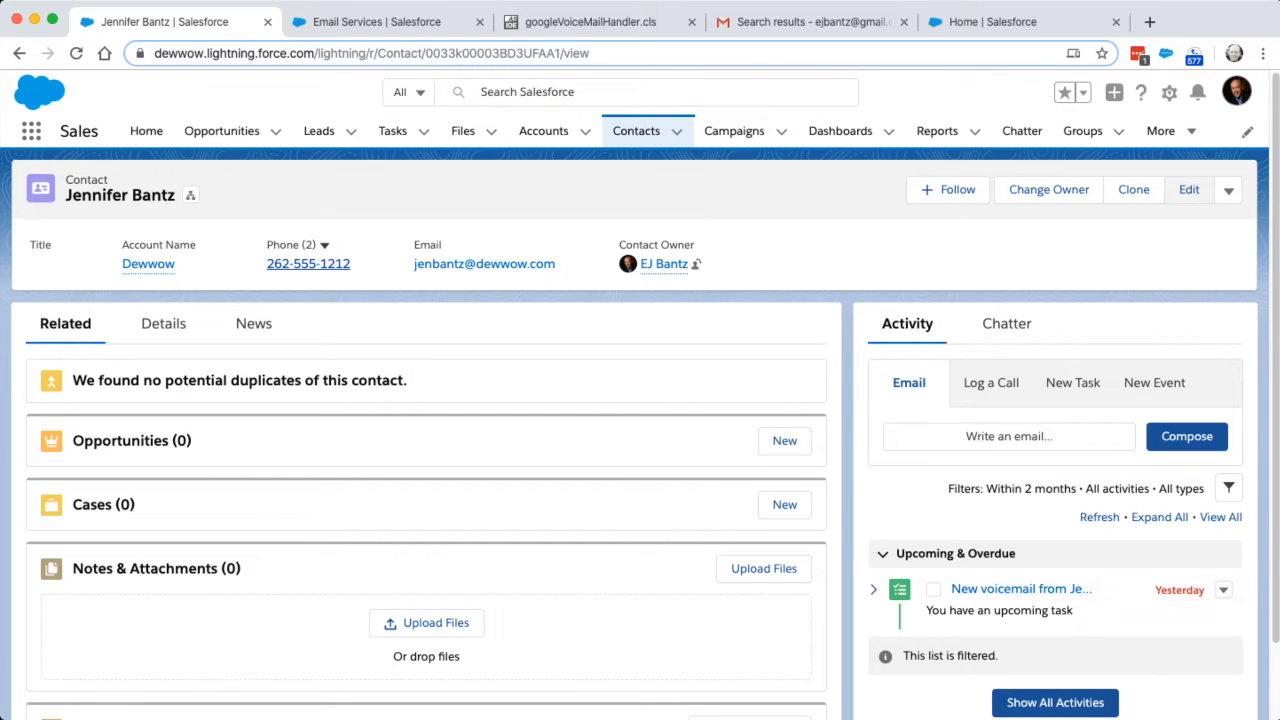
left_click(146, 130)
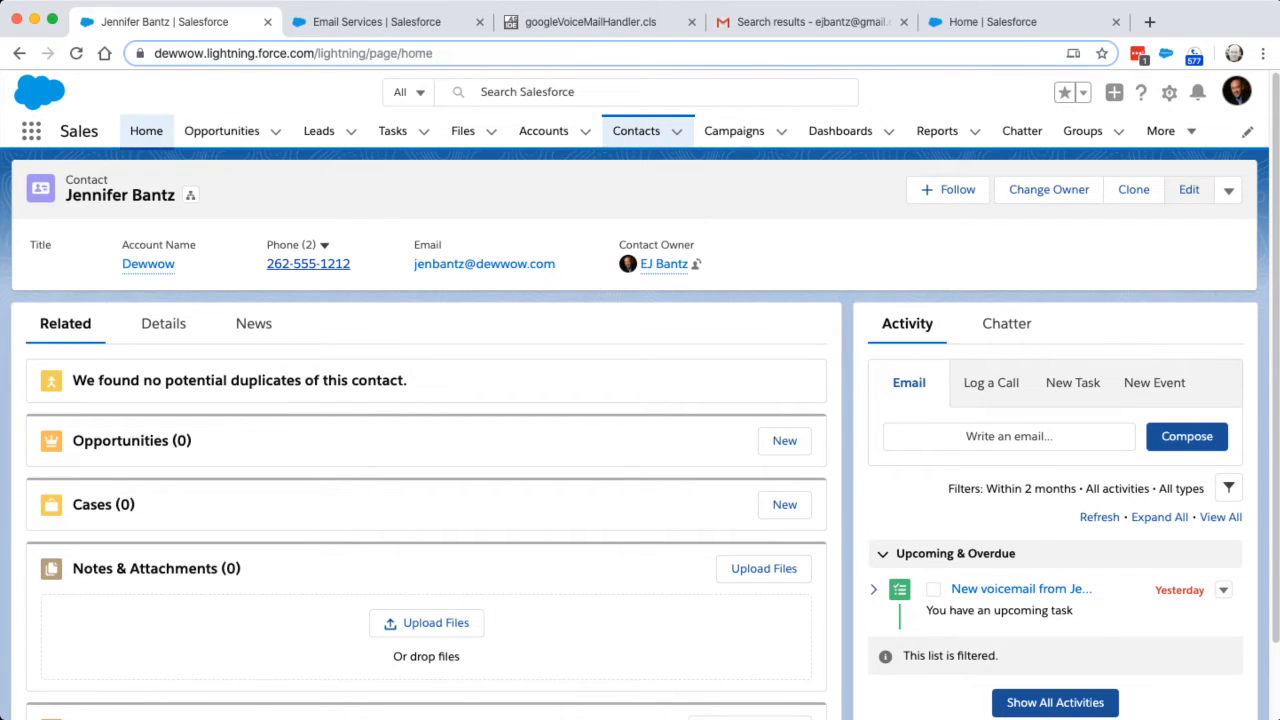
left_click(146, 130)
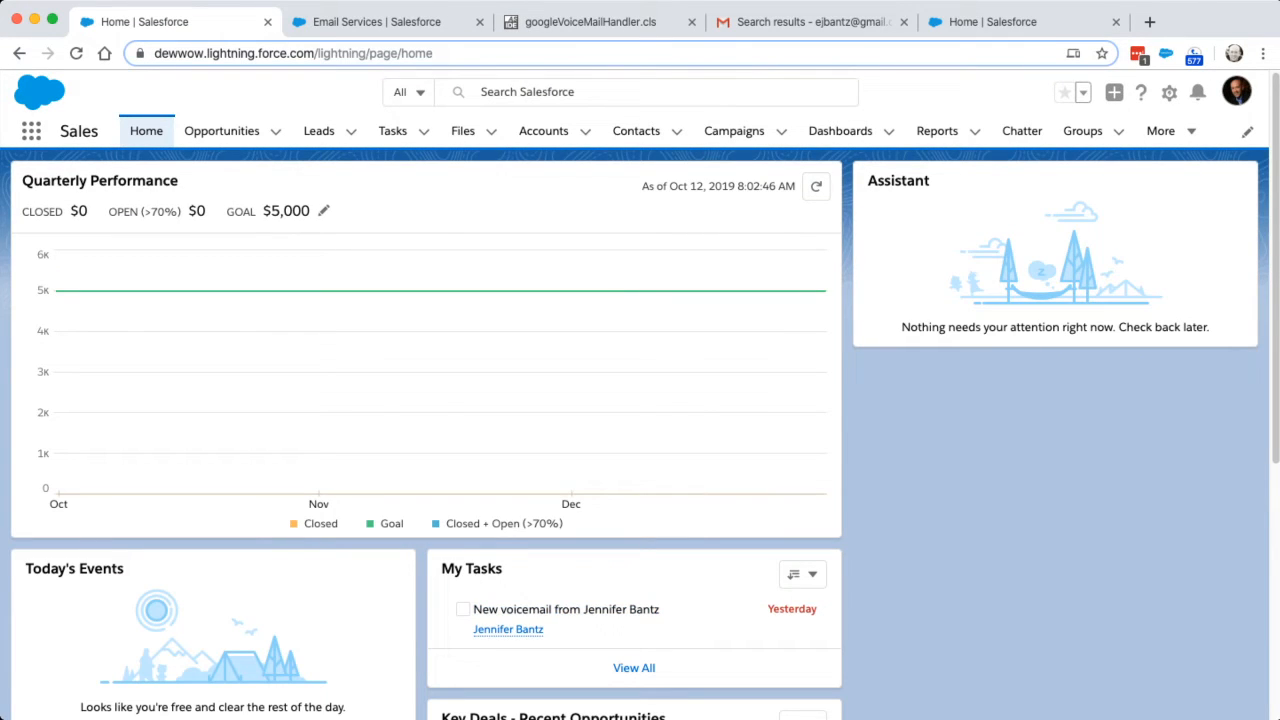
mouse_move(539, 290)
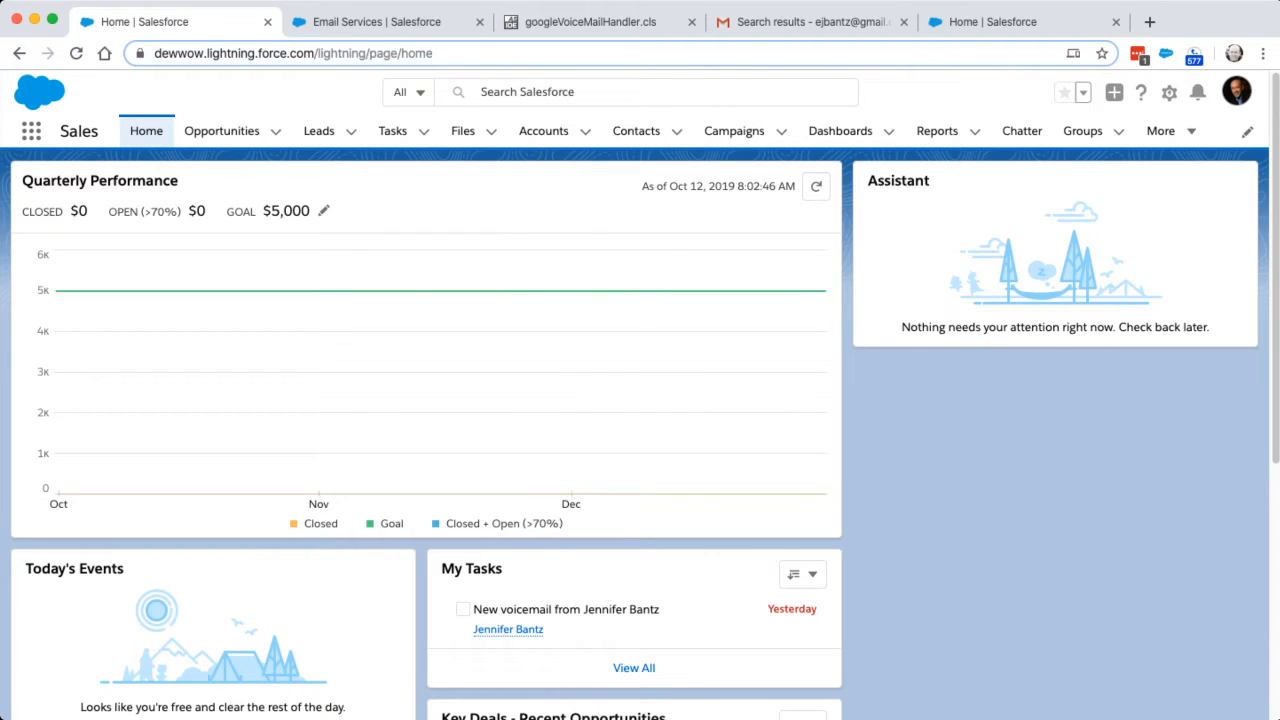
left_click(564, 609)
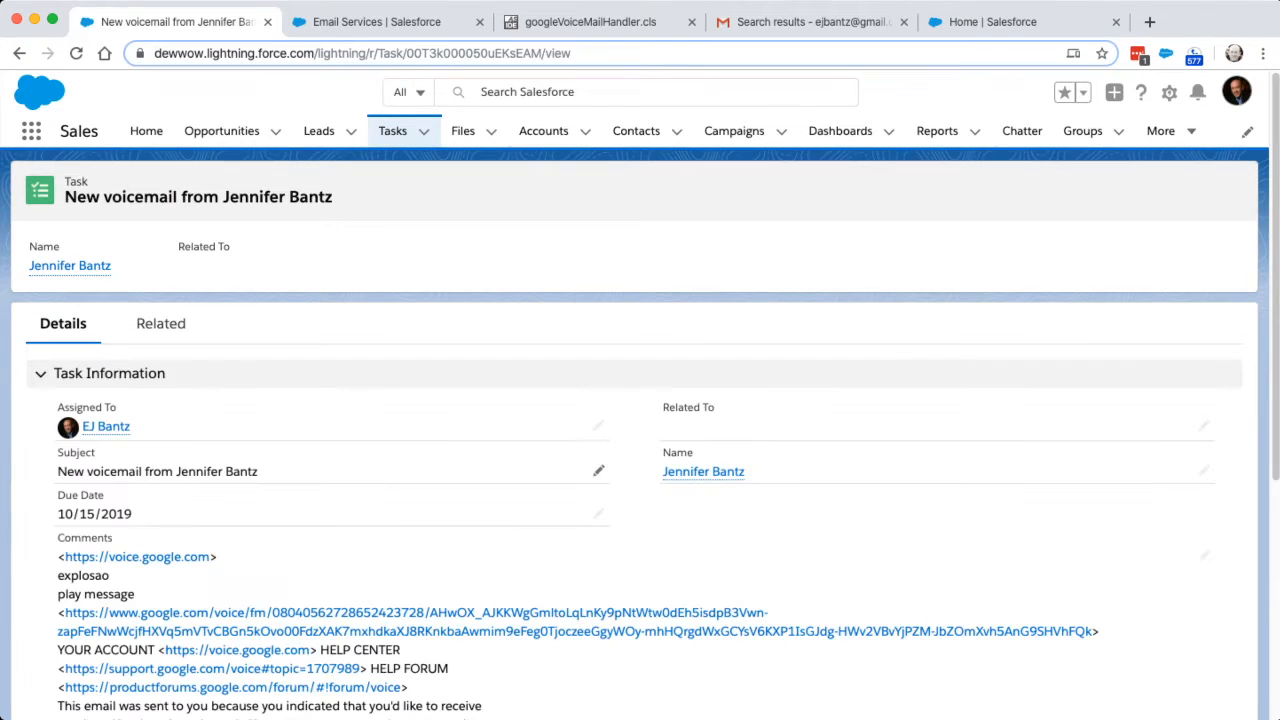
scroll("down", 3)
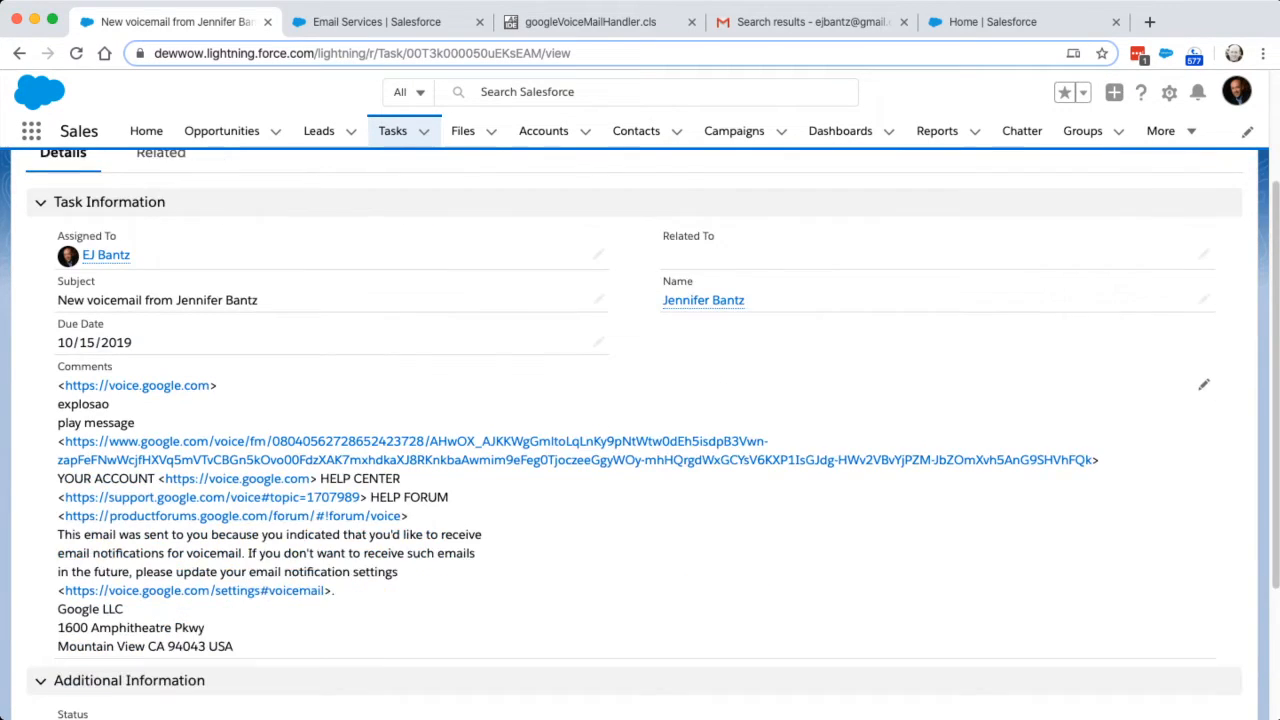
scroll("down", 3)
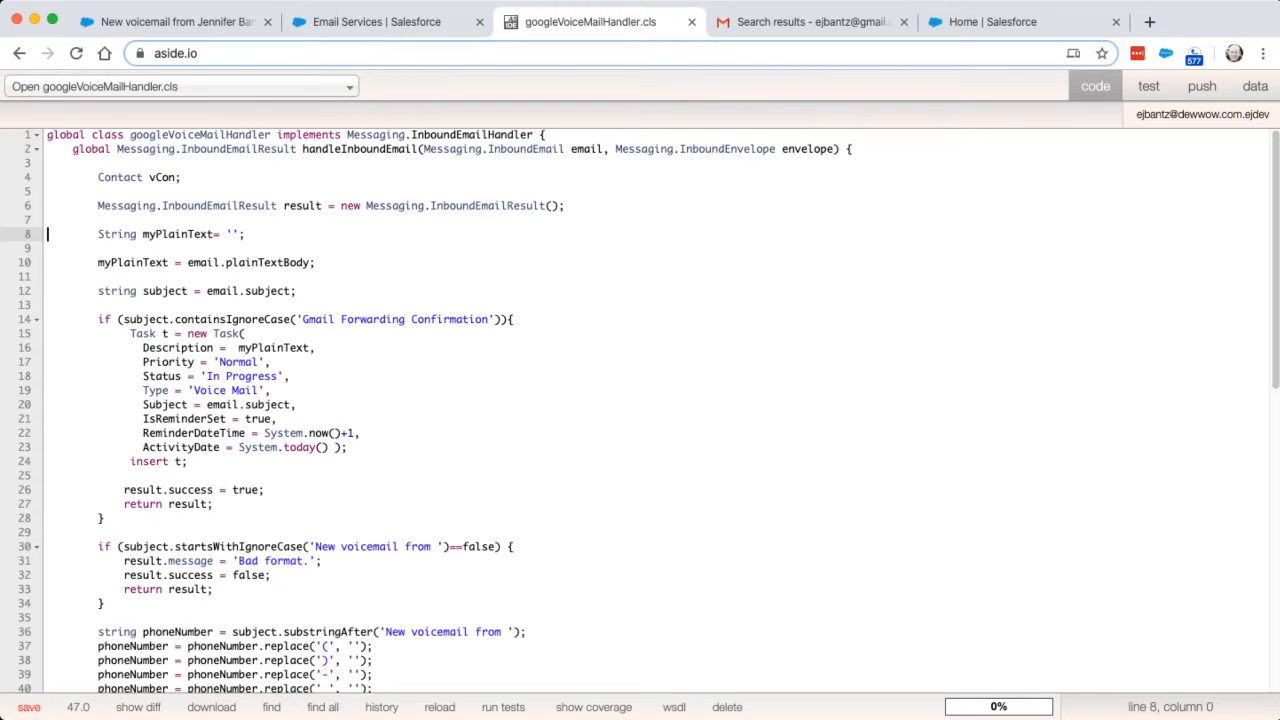
left_click_drag(98, 333, 283, 418)
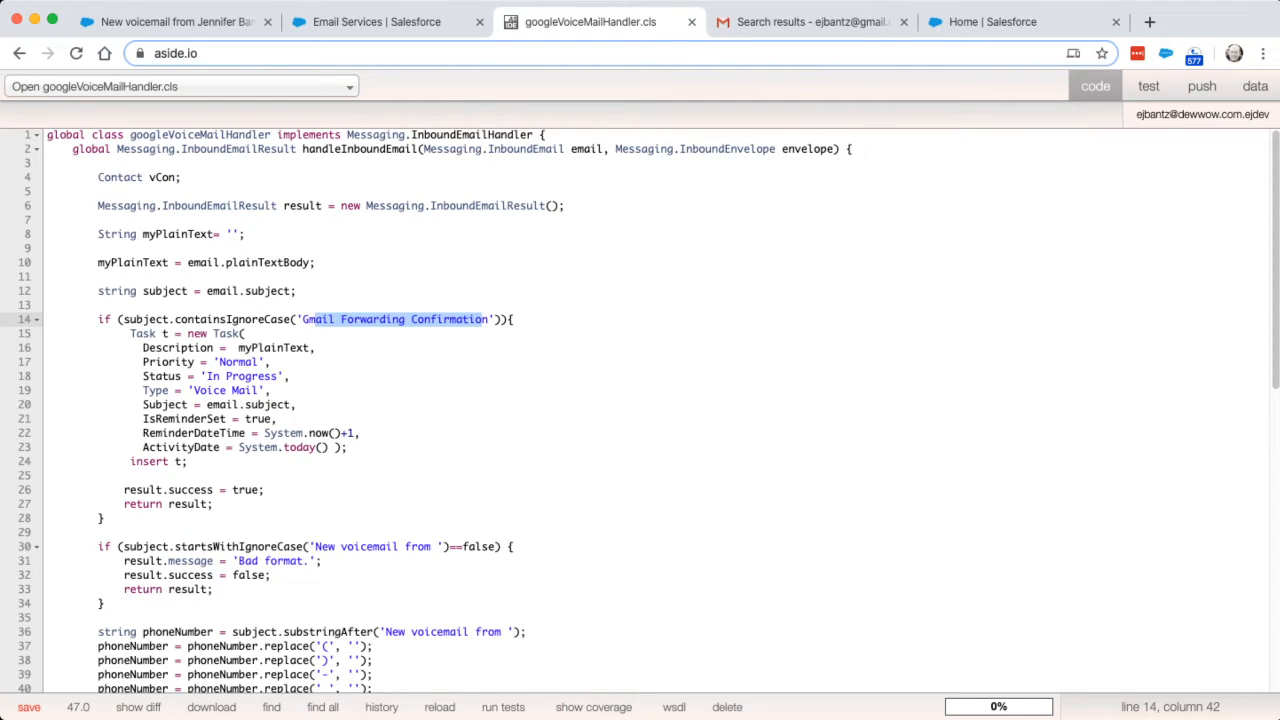
scroll("down", 3)
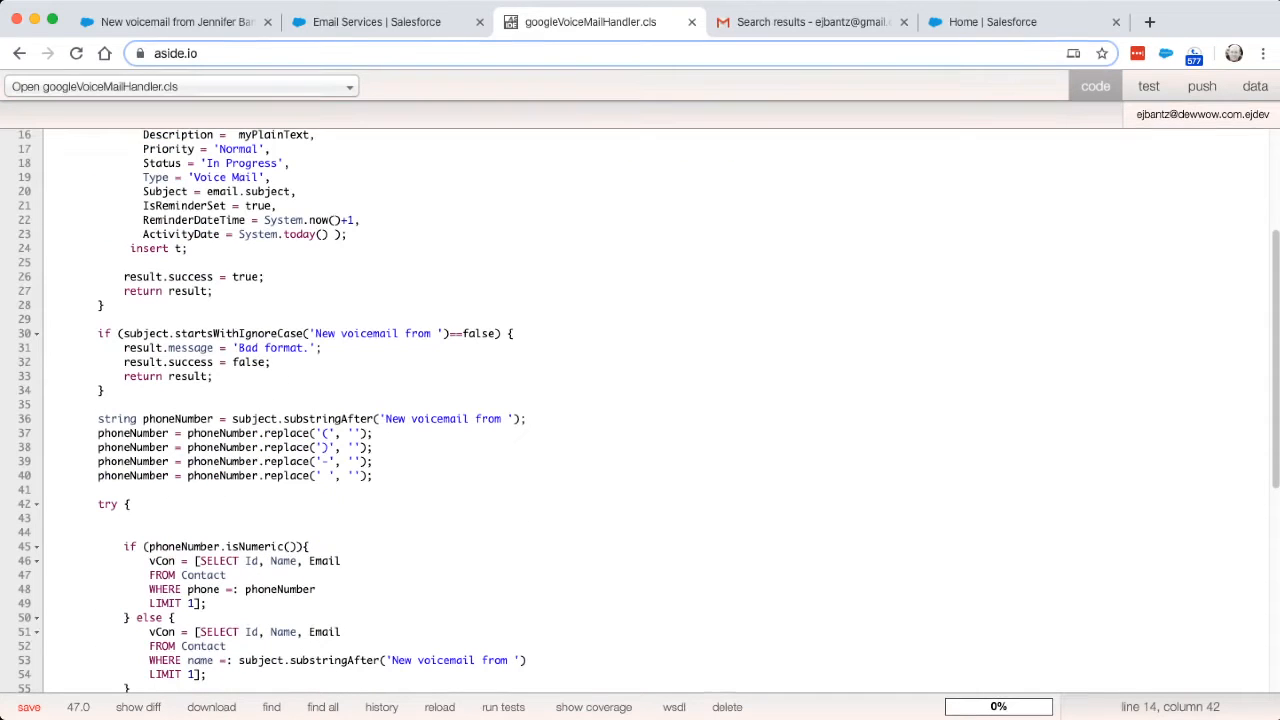
double_click(372, 333)
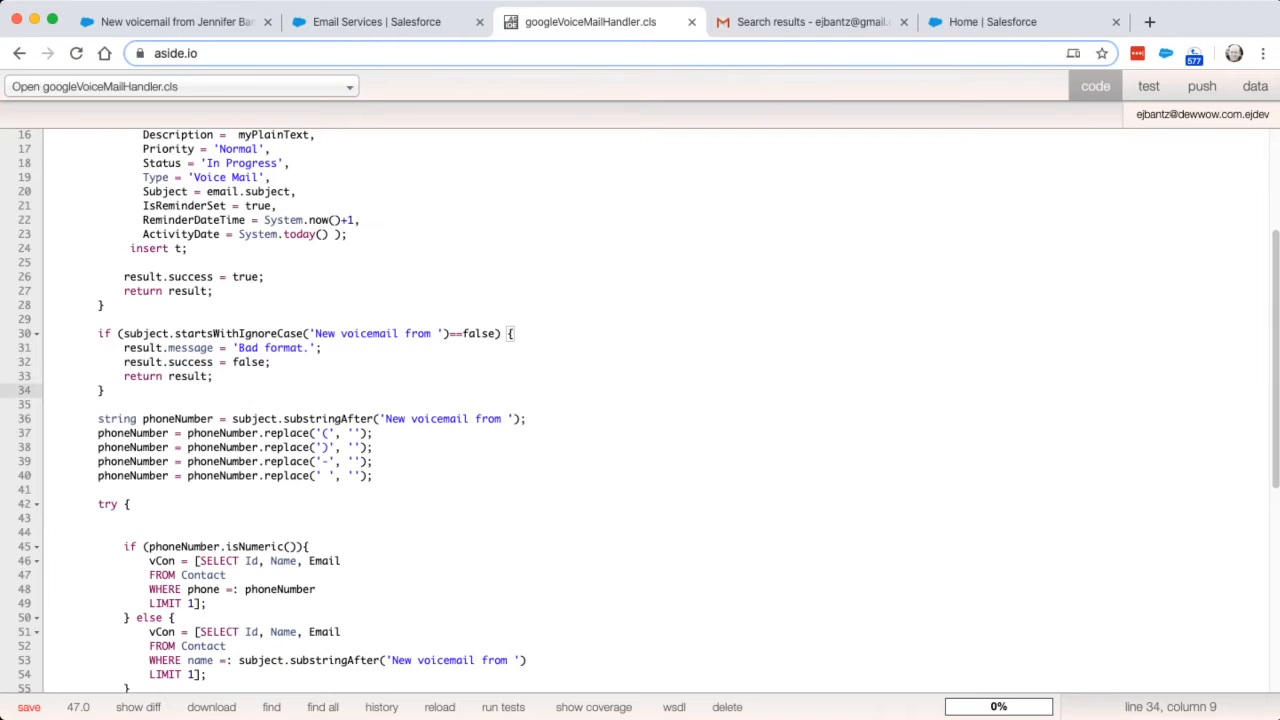
scroll("down", 3)
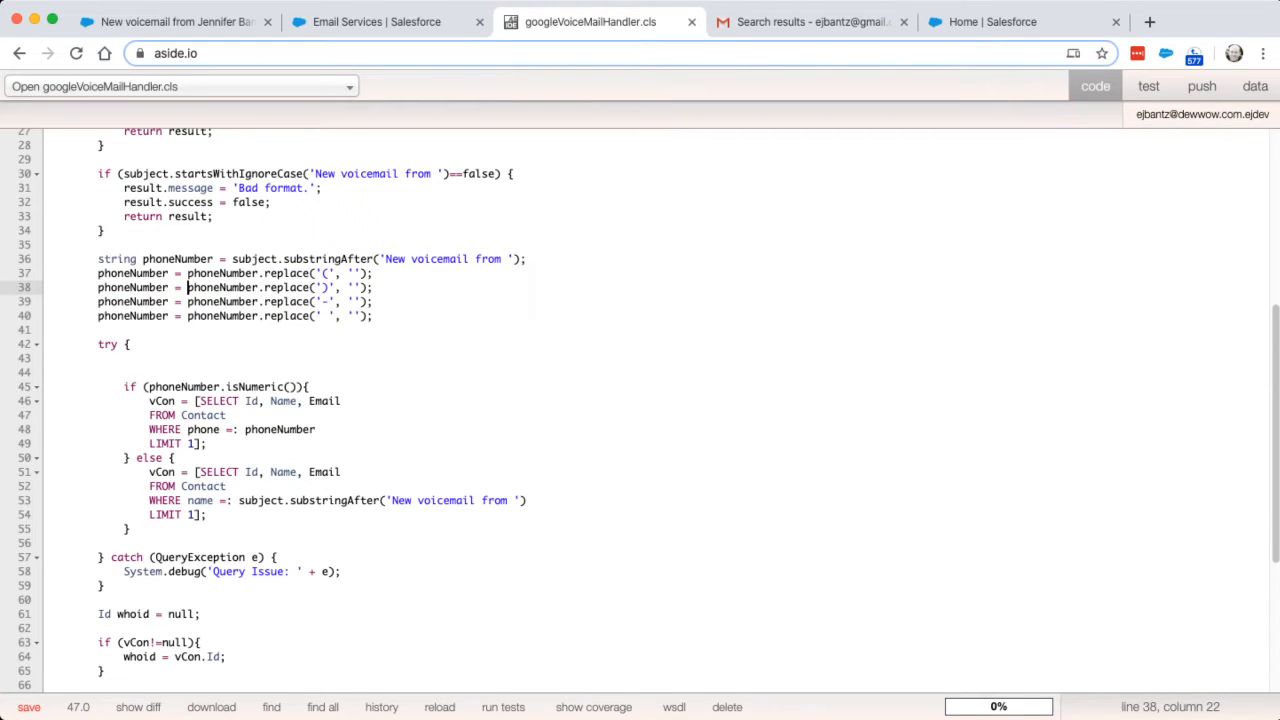
scroll("down", 3)
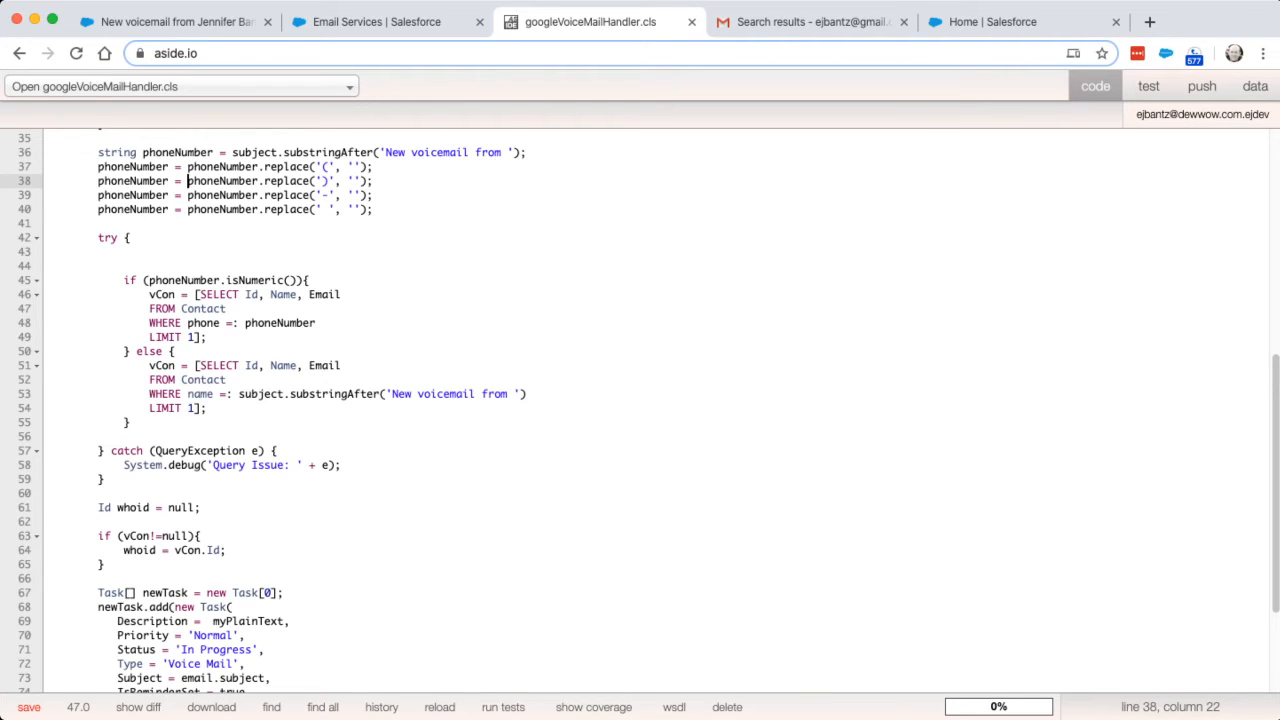
double_click(199, 394)
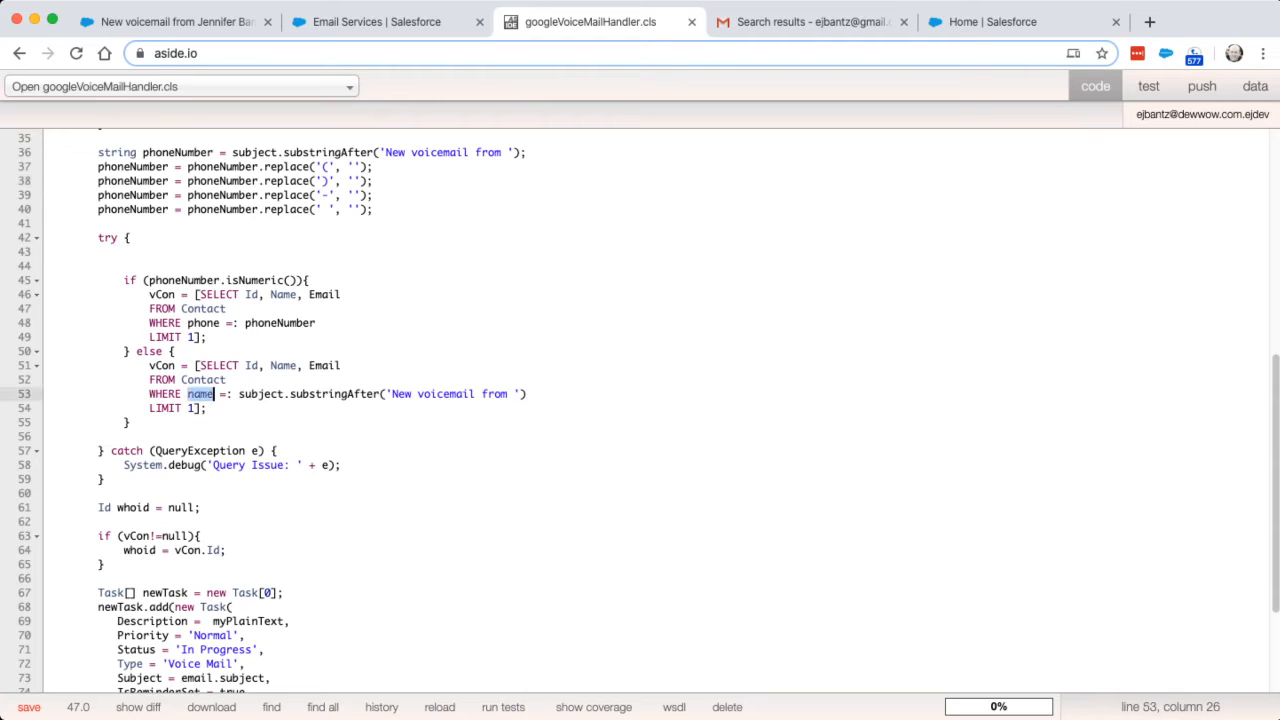
scroll("down", 3)
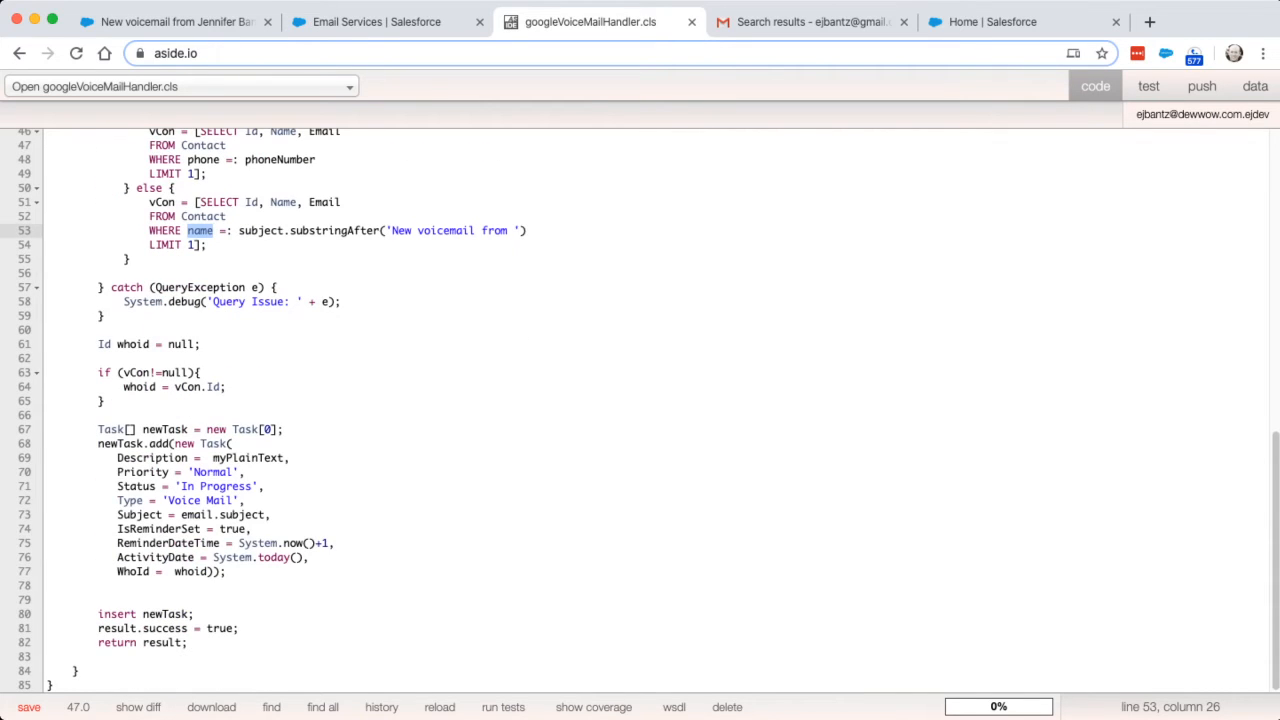
left_click(99, 440)
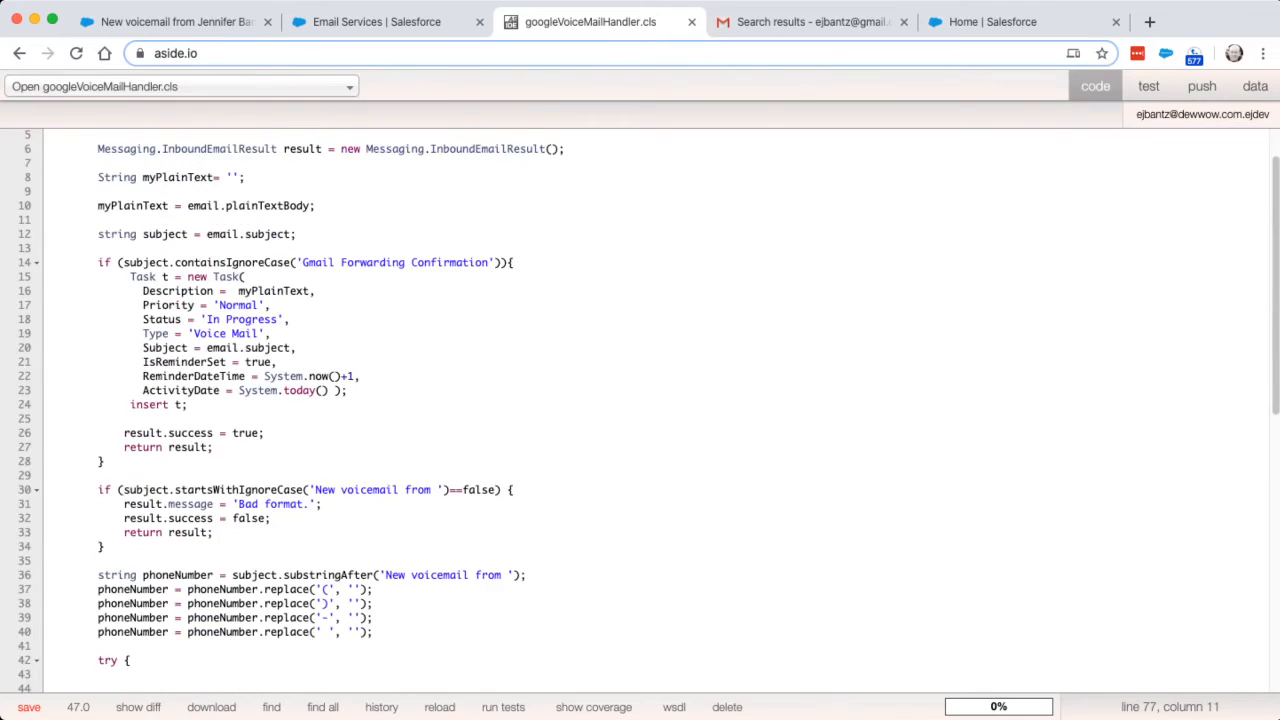
scroll("down", 3)
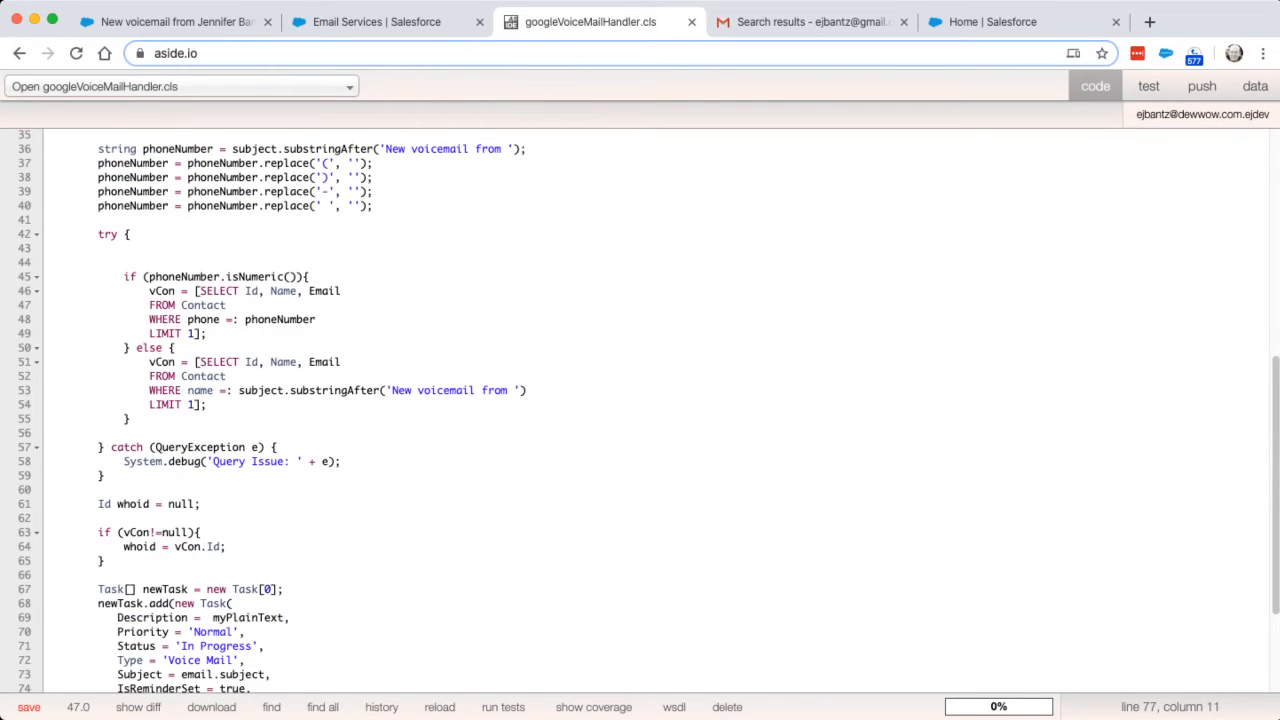
scroll("down", 3)
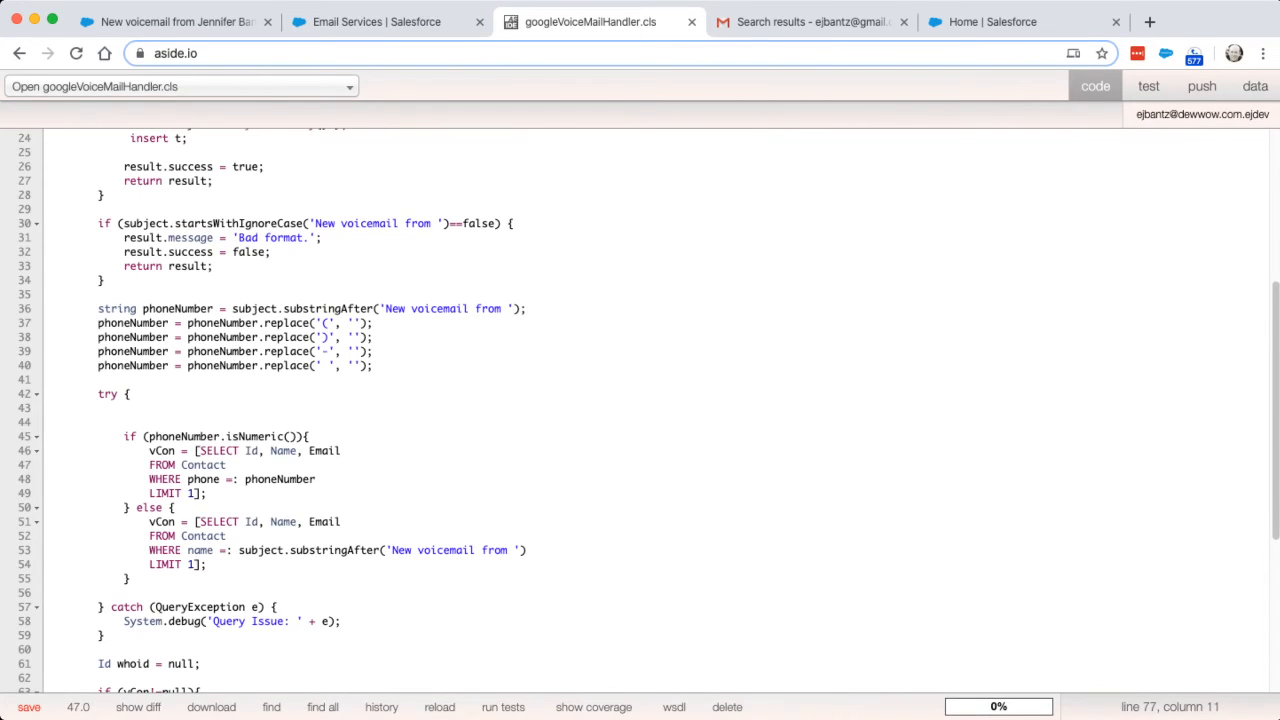
left_click(385, 21)
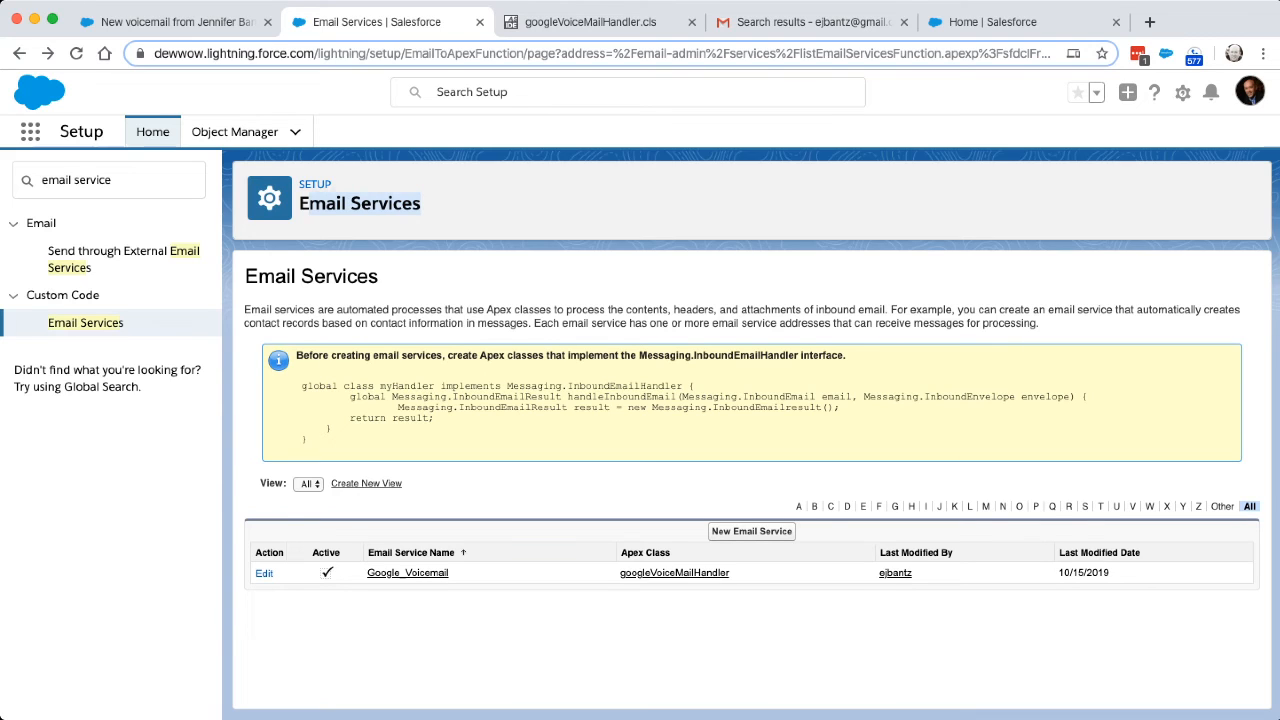
left_click(605, 20)
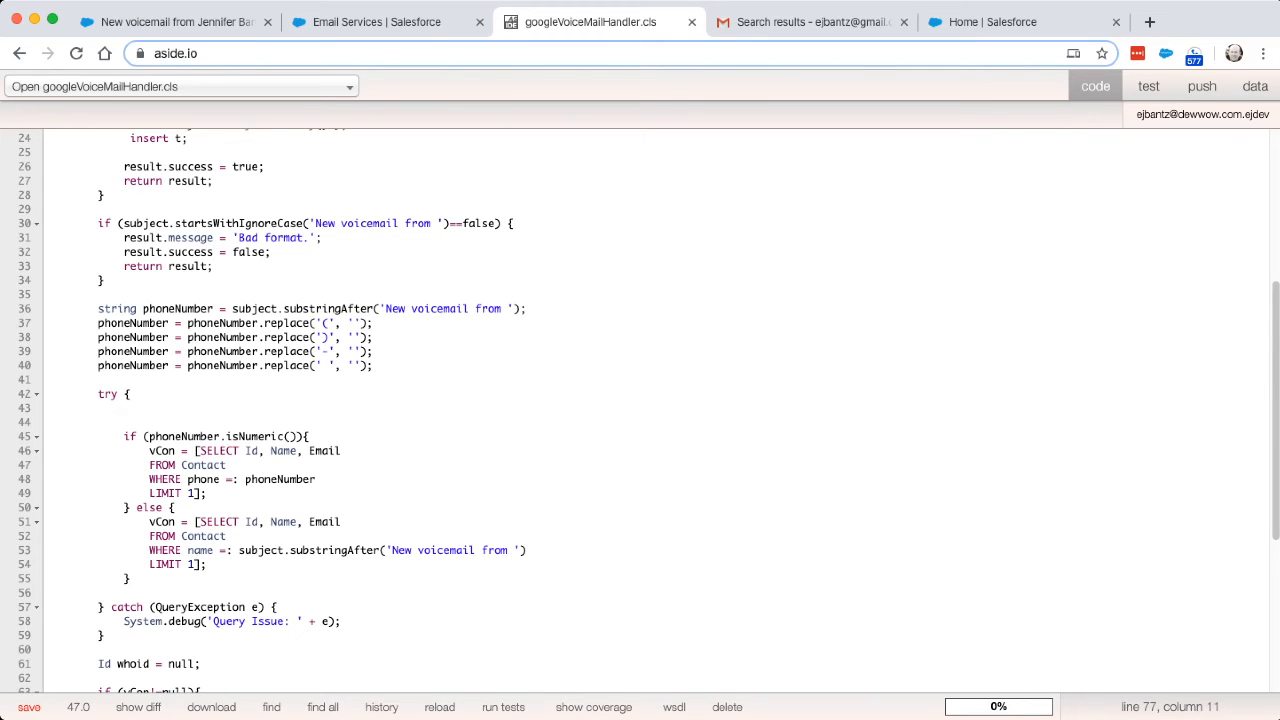
Review the handler's newTask fields, then switch to the voicemail task record tab
scroll("down", 3)
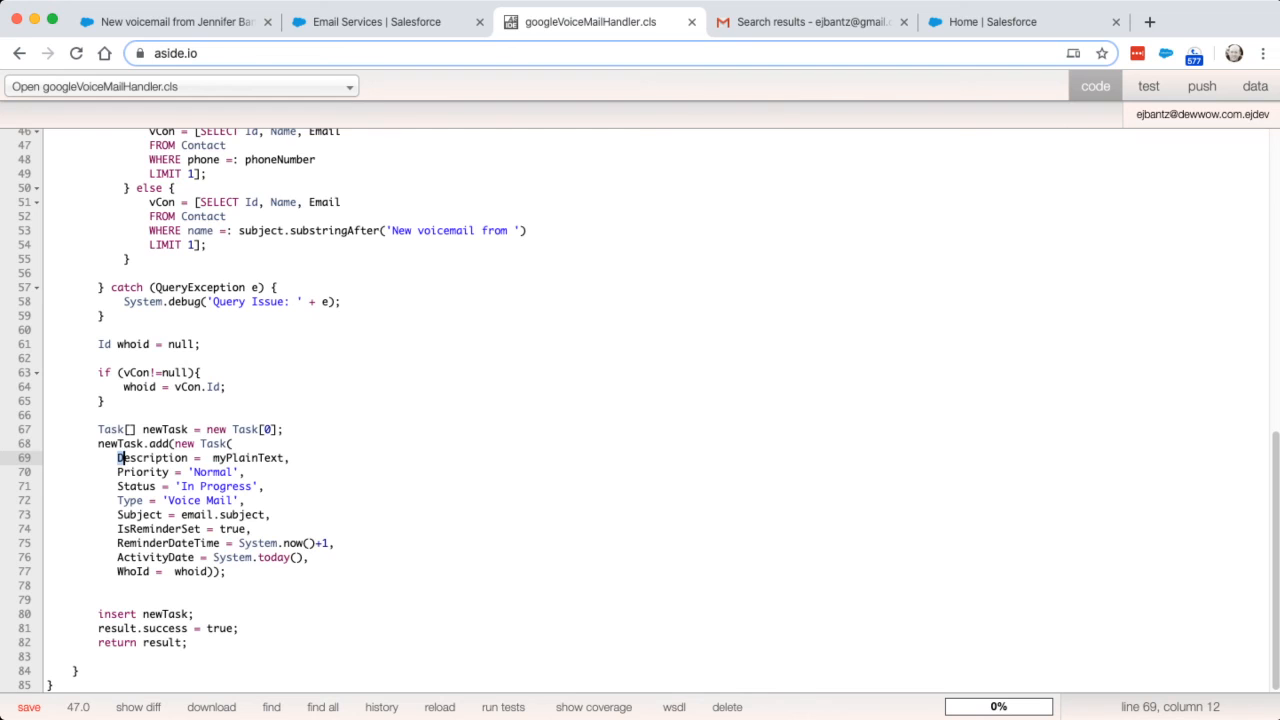
left_click(180, 21)
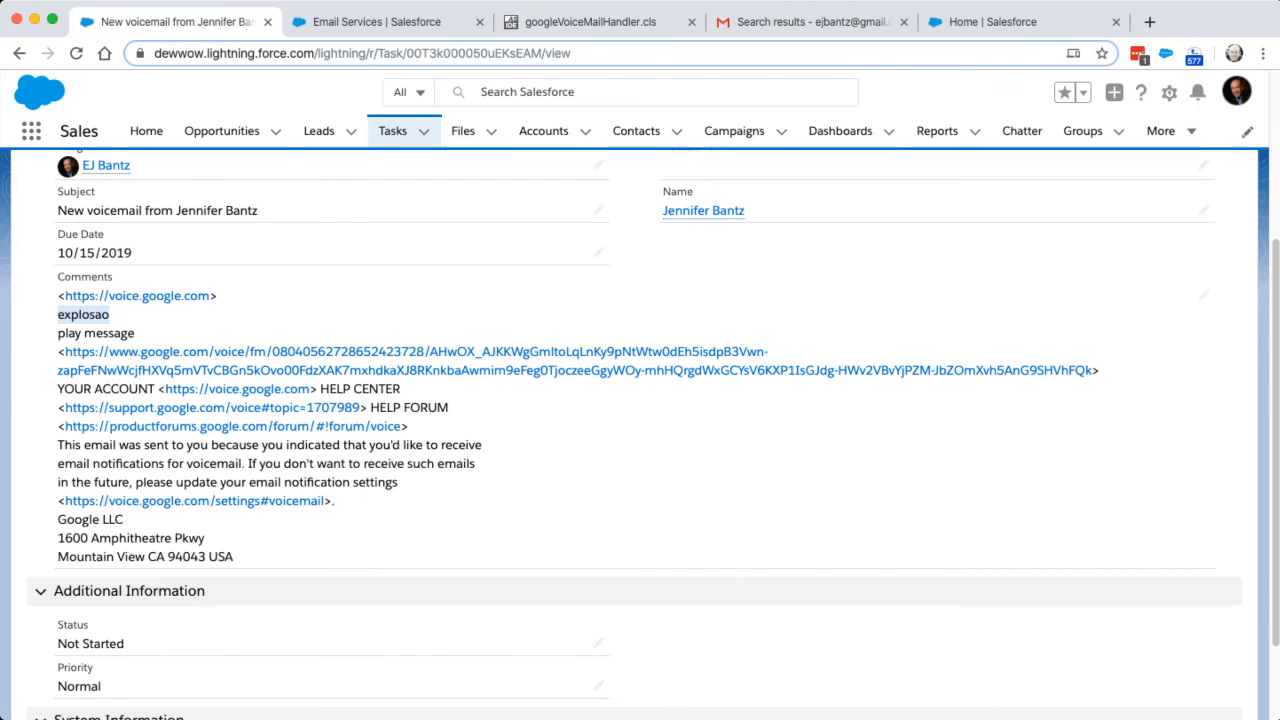
Go back to the Sales Home page and scroll to the voicemail task in My Tasks
left_click(146, 131)
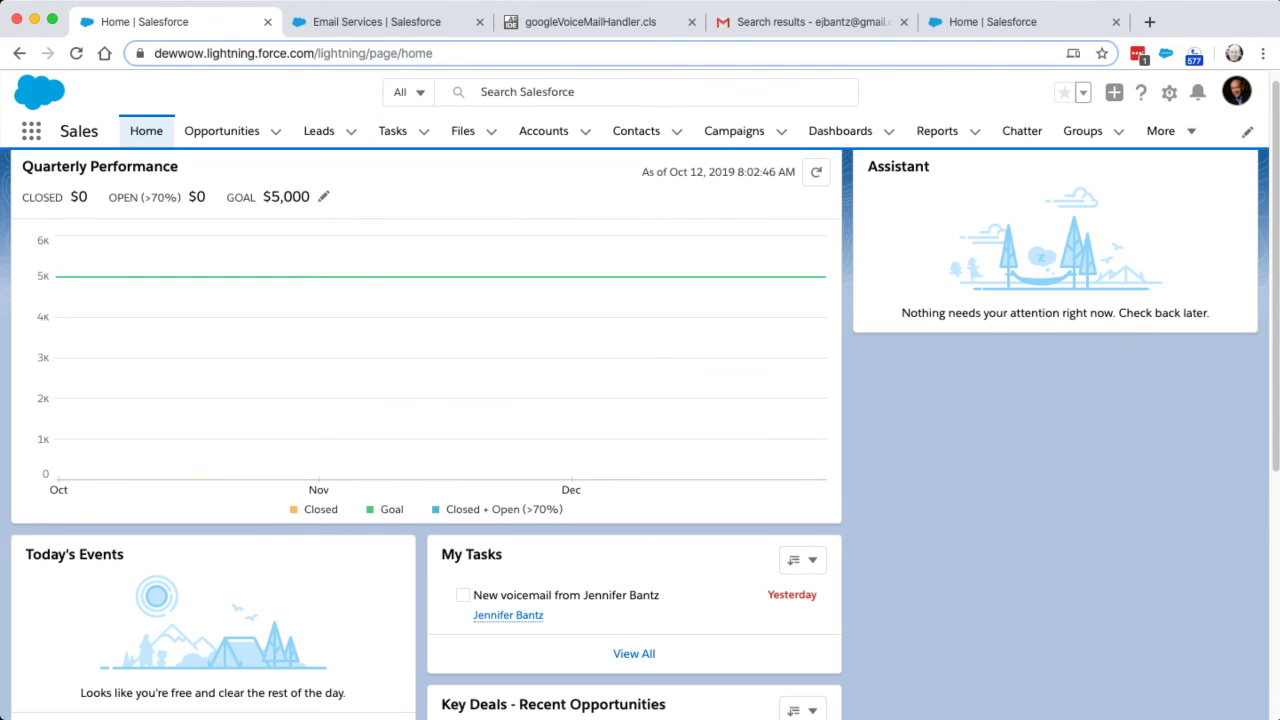
scroll("down", 3)
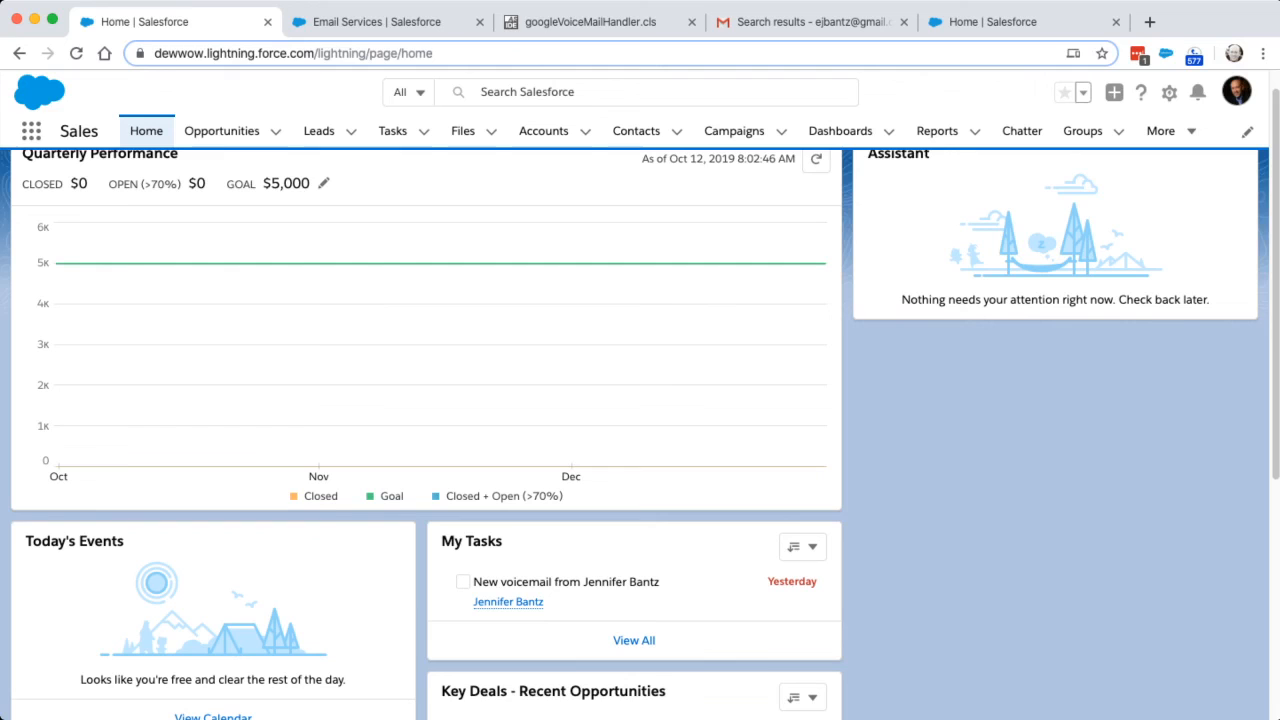